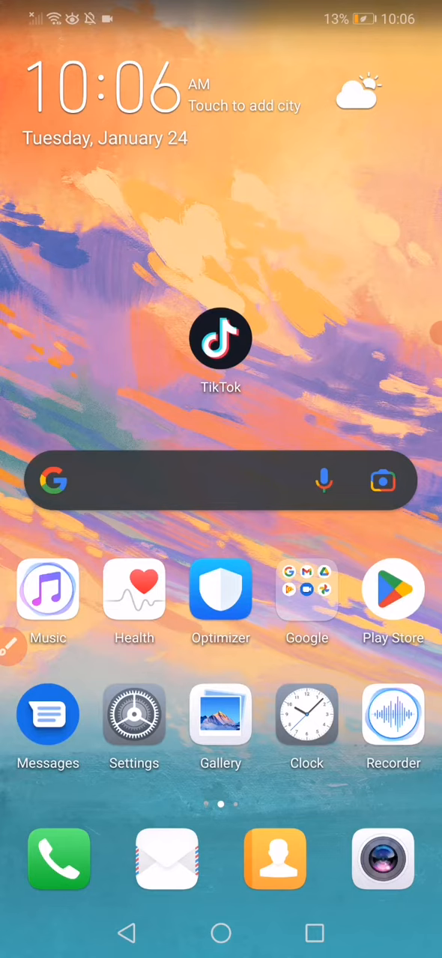
Launch the Settings app from the home screen
click(134, 715)
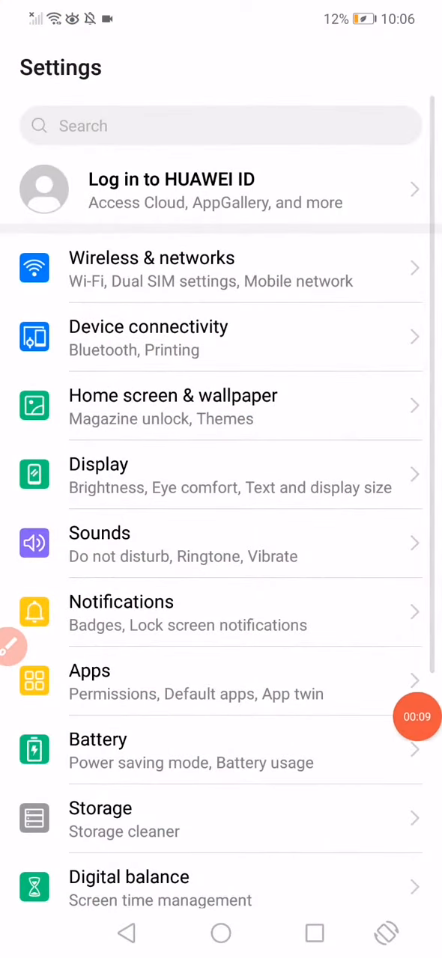
Locate TikTok in the installed apps list and view its app info
click(90, 670)
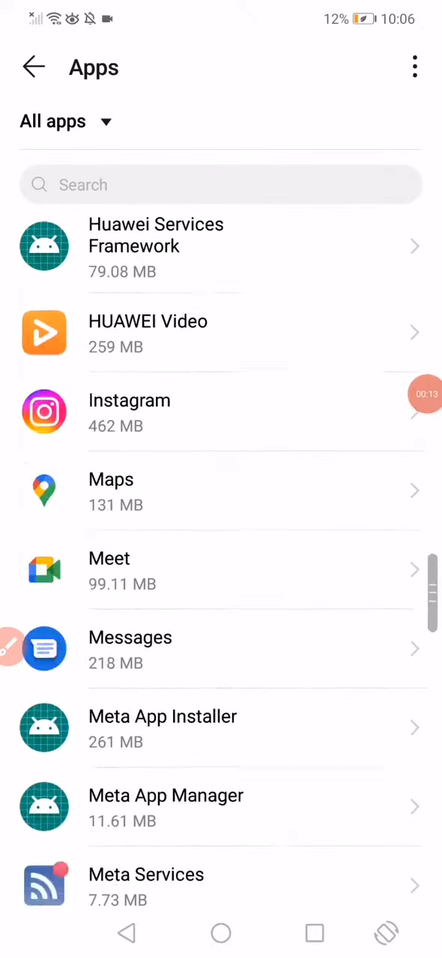
scroll(down, 3)
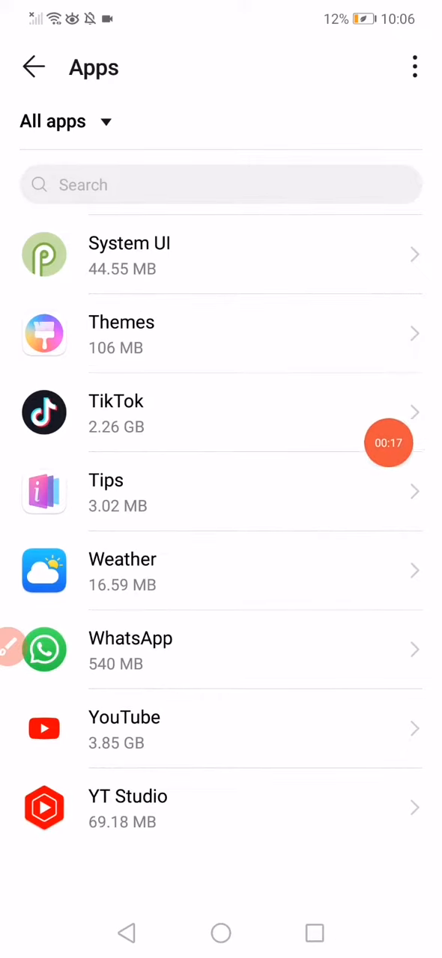
click(116, 413)
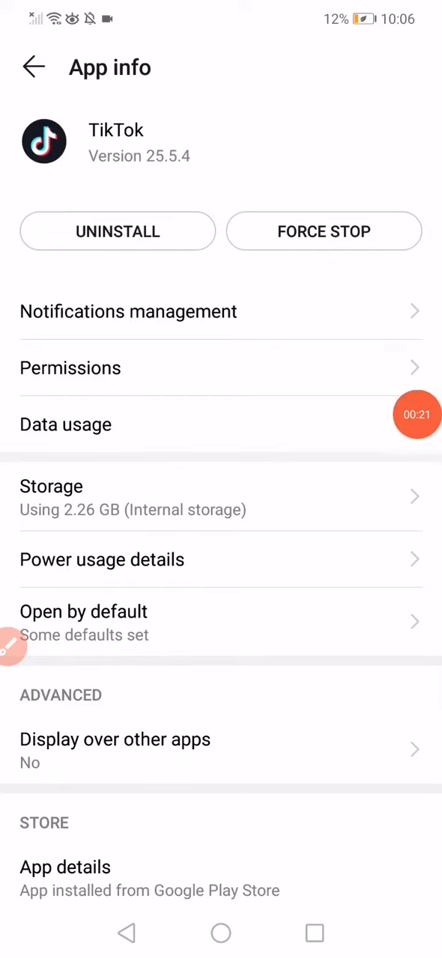
Turn off Roaming data in TikTok's data usage so it shows Not allowed
click(66, 425)
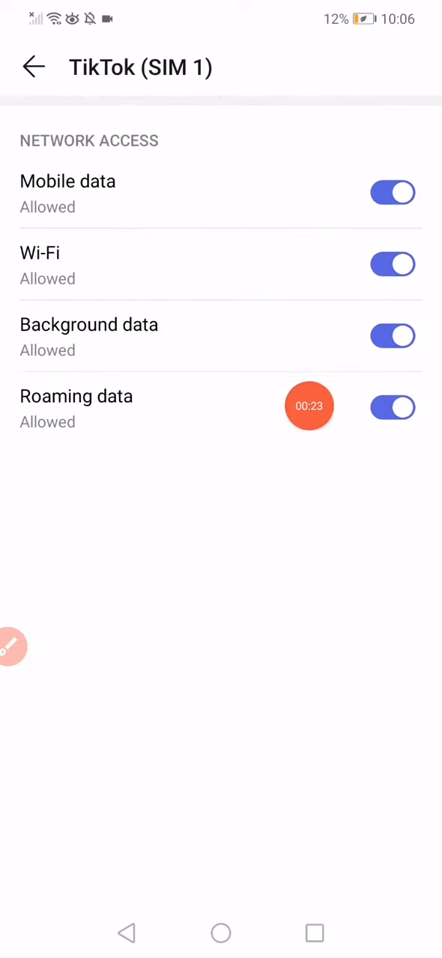
click(392, 407)
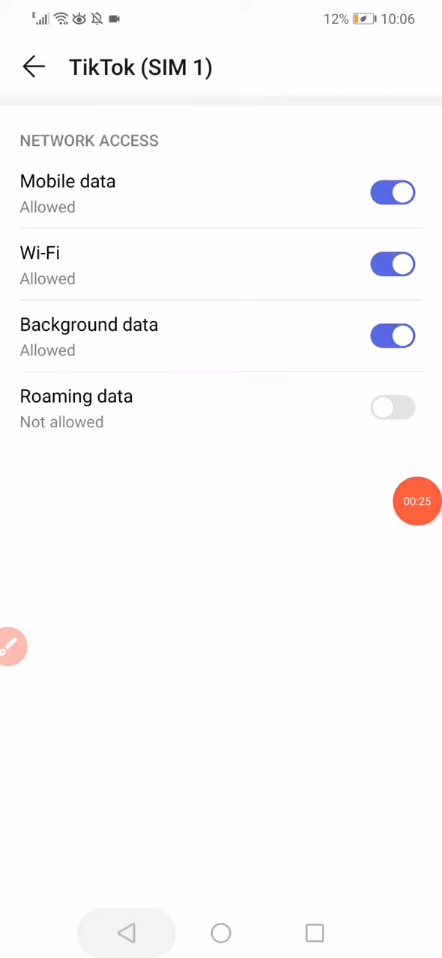
click(33, 66)
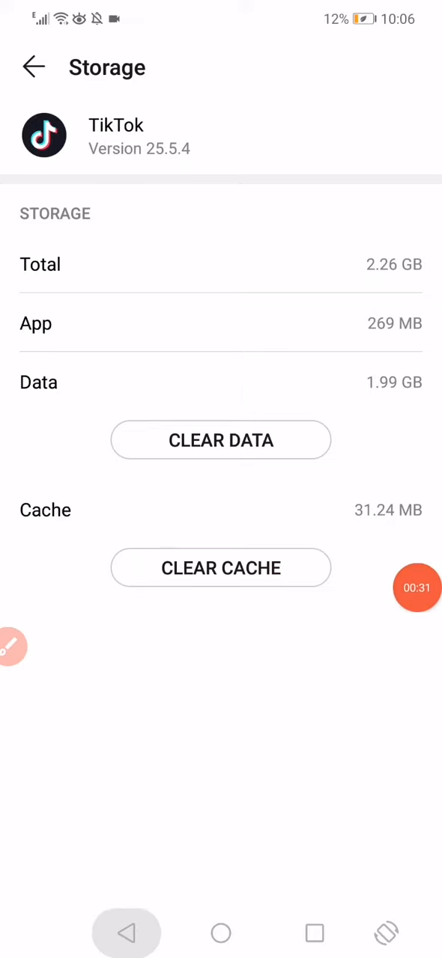
Clear TikTok's stored data and cache, then return to the home screen
click(33, 66)
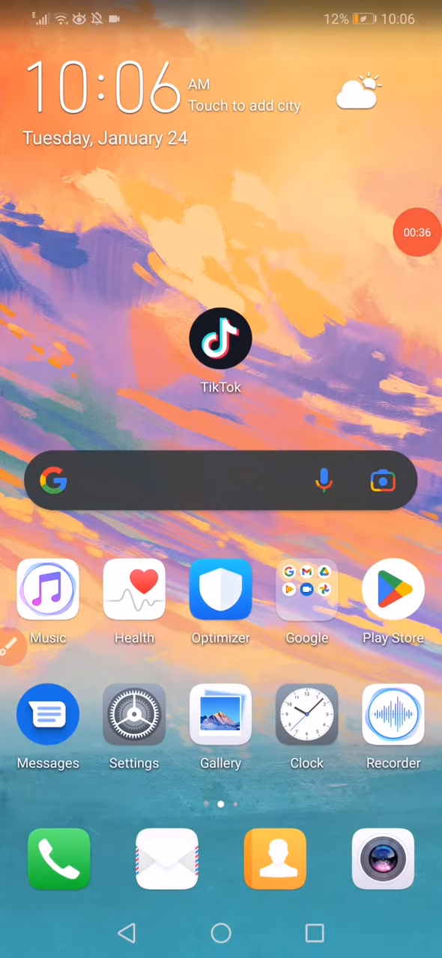
Rerun the recent 'tiktok' search in Play Store to reach the listing with Update
click(392, 590)
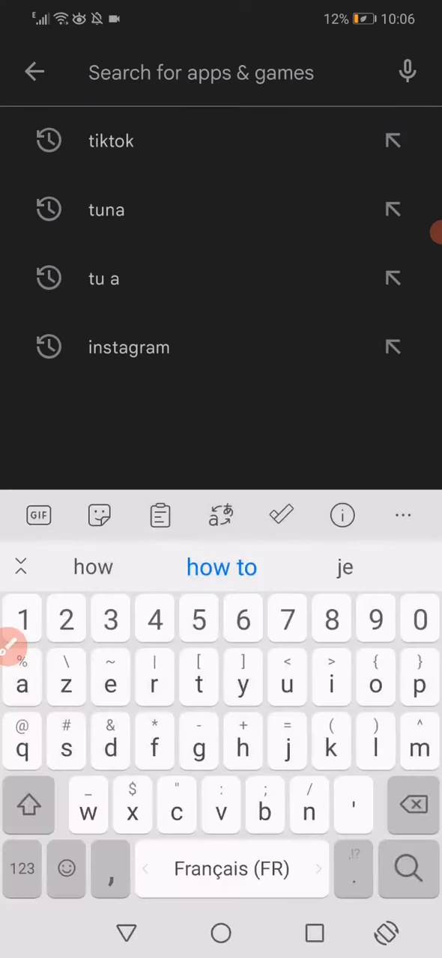
click(111, 140)
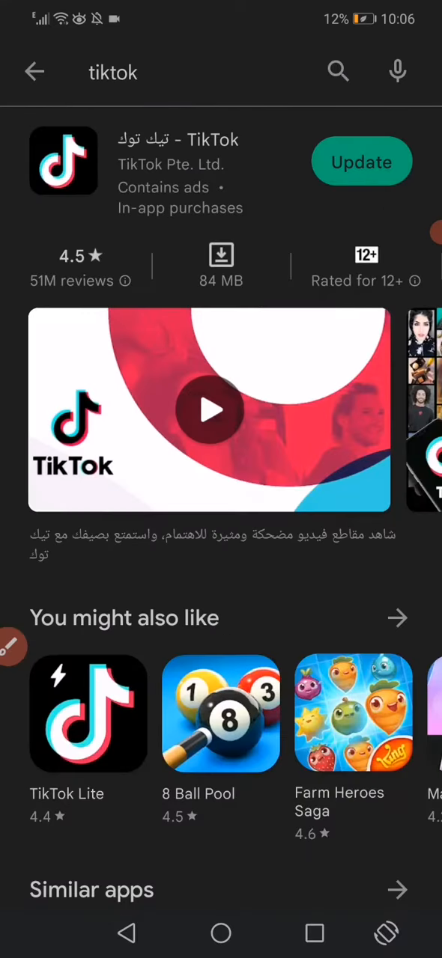